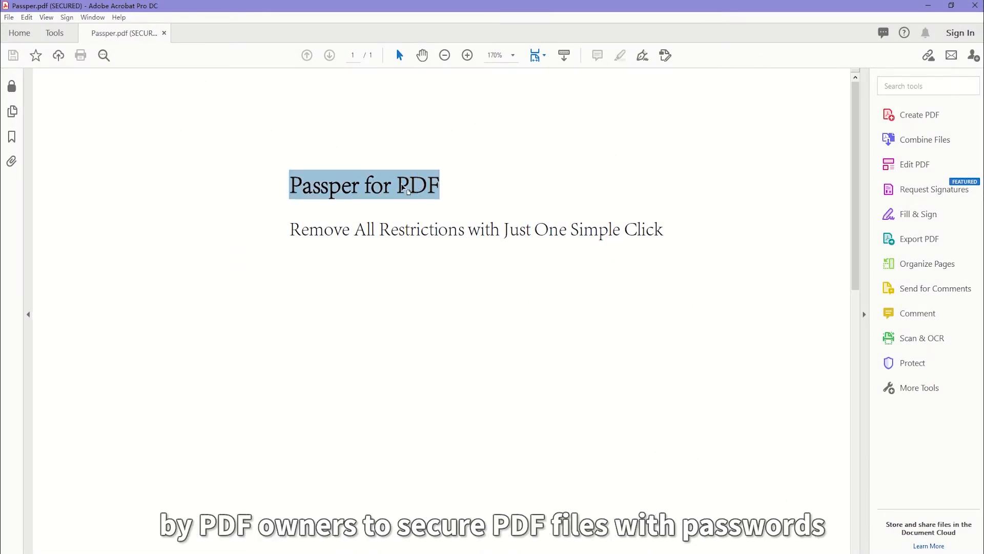
Try copying the 'Passper for PDF' heading from the secured Passper.pdf.
{"action": "left_click", "coordinate": [11, 86]}
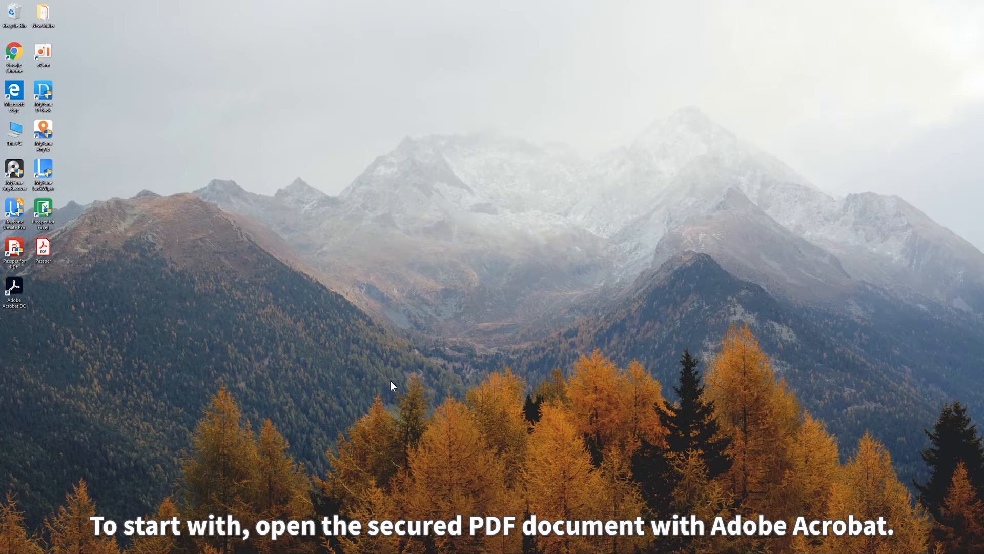
{"action": "mouse_move", "coordinate": [391, 389]}
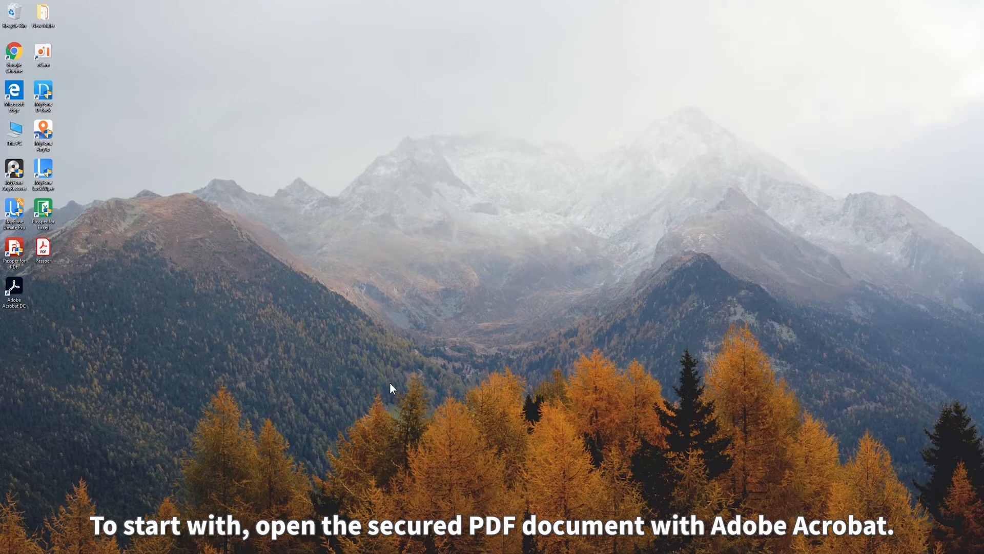
Reopen Passper.pdf from the desktop with Adobe Acrobat DC and show its File menu.
{"action": "right_click", "coordinate": [42, 250]}
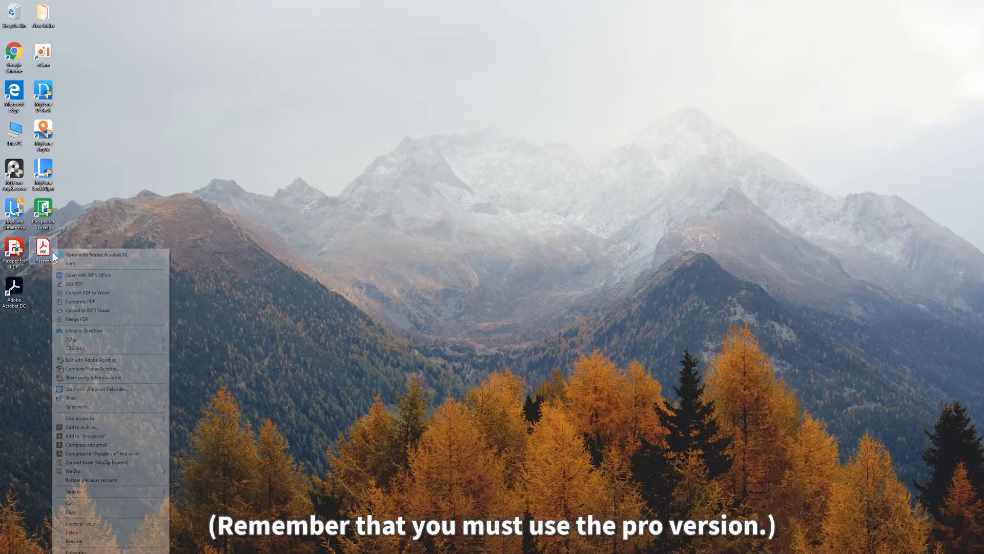
{"action": "left_click", "coordinate": [96, 255]}
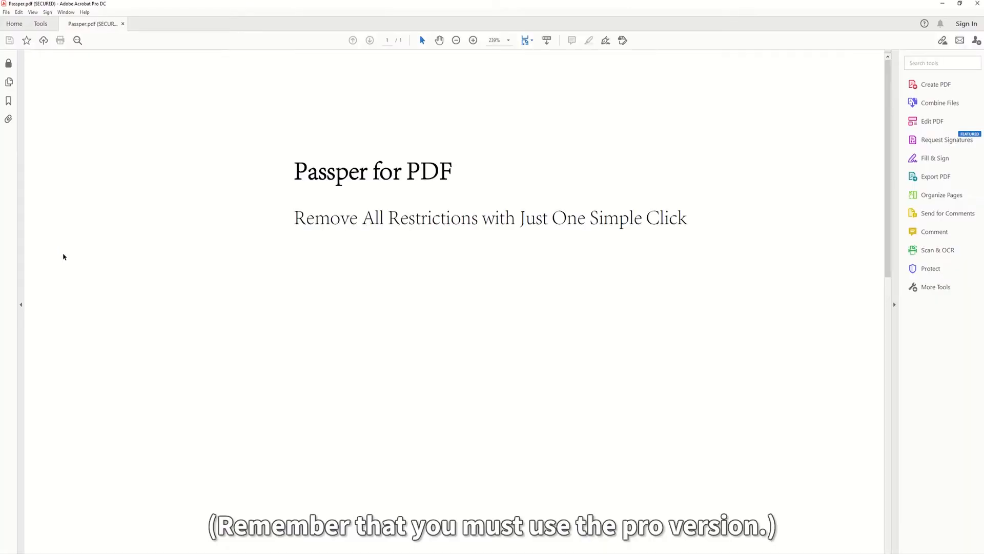
{"action": "left_click", "coordinate": [6, 12]}
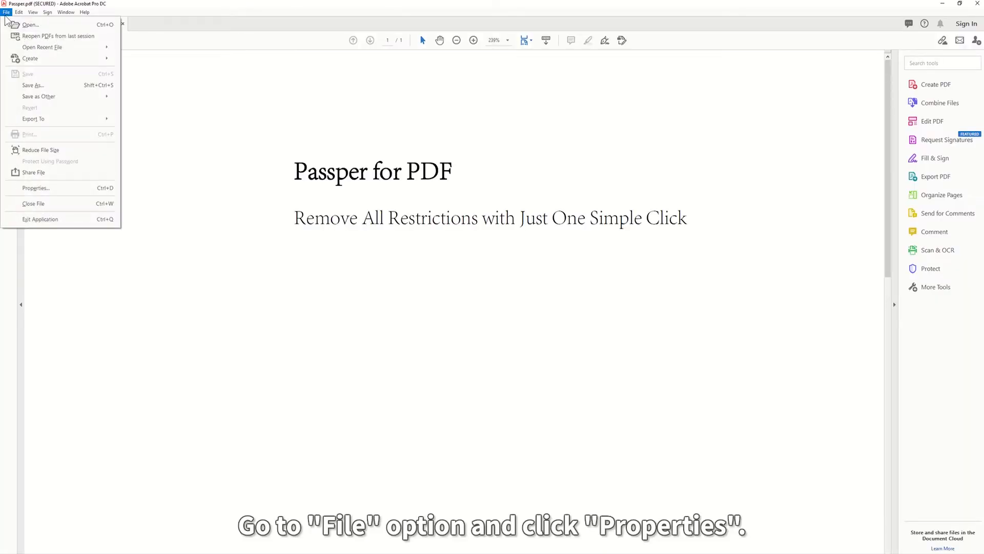
Set Passper.pdf's Security Method to No Security, confirming with the permissions password.
{"action": "left_click", "coordinate": [35, 188]}
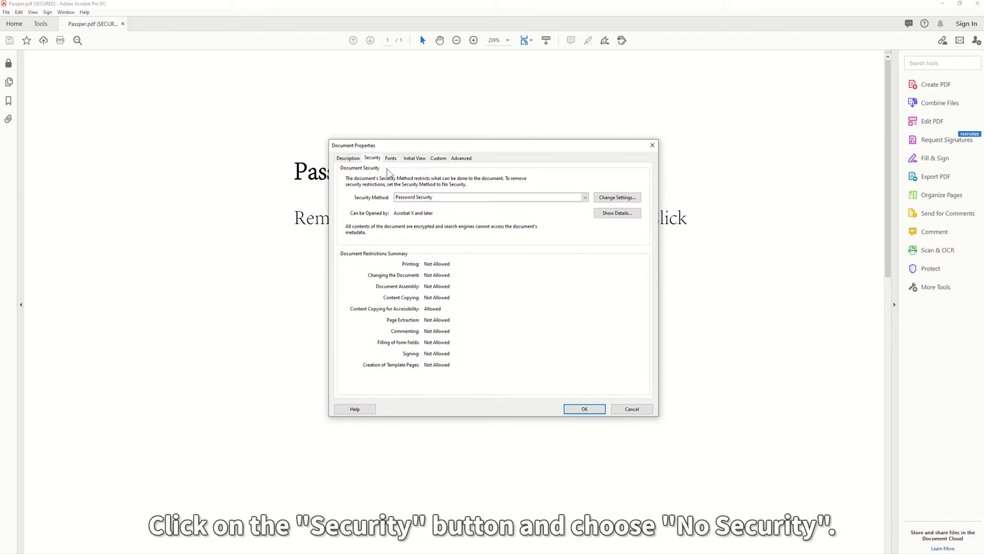
{"action": "left_click", "coordinate": [584, 197]}
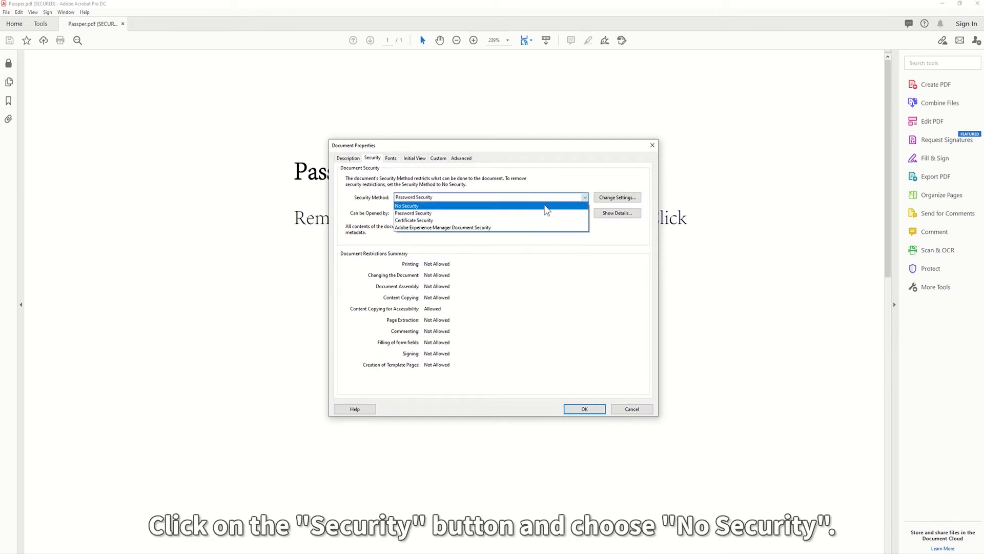
{"action": "left_click", "coordinate": [406, 205]}
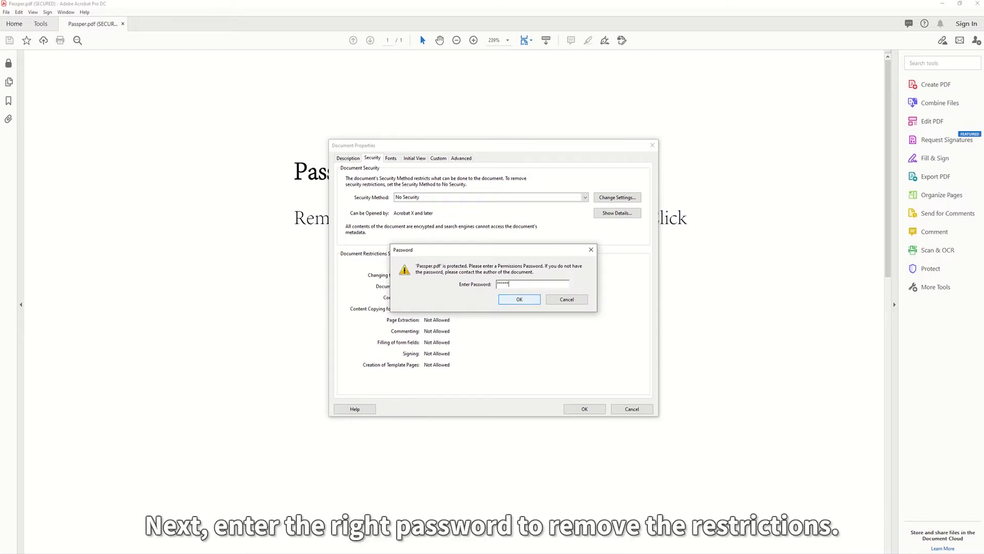
{"action": "left_click", "coordinate": [518, 299]}
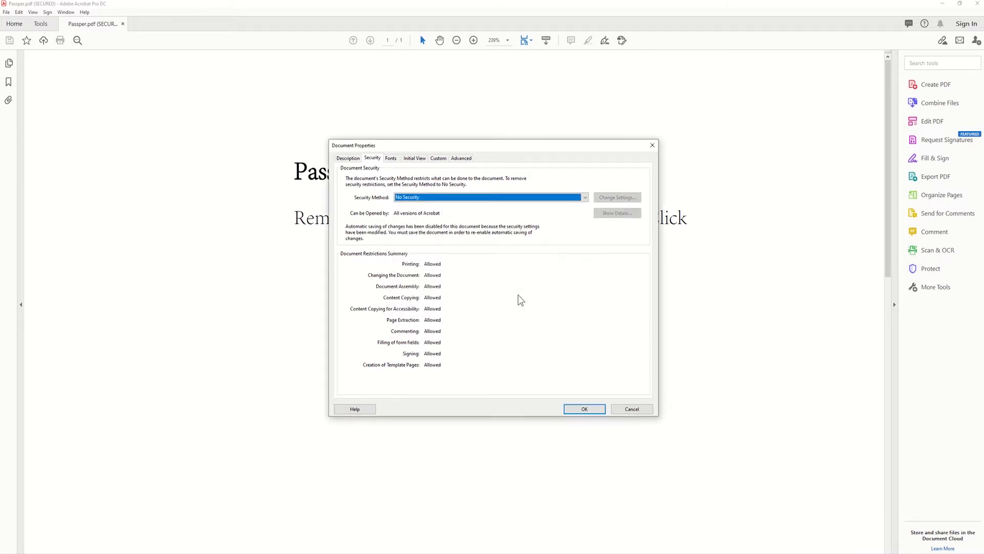
{"action": "left_click", "coordinate": [584, 409]}
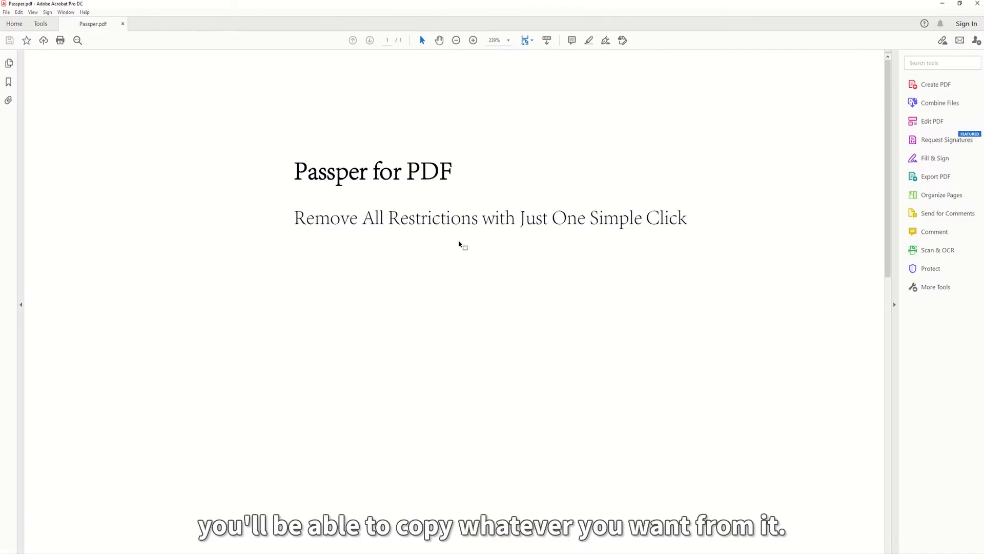
{"action": "right_click", "coordinate": [468, 218]}
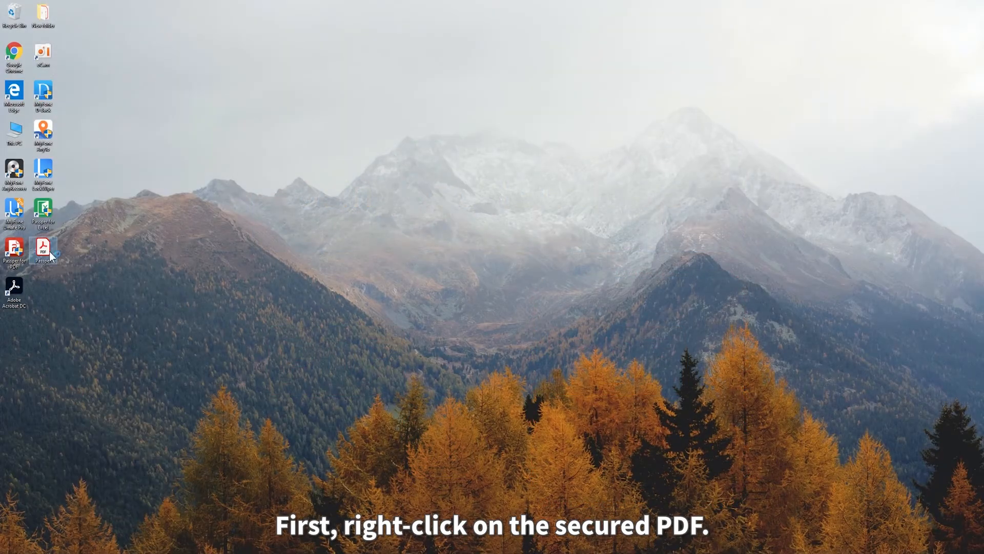
Open Passper.pdf in Chrome and print it to a new PDF named Passper2.
{"action": "right_click", "coordinate": [43, 249]}
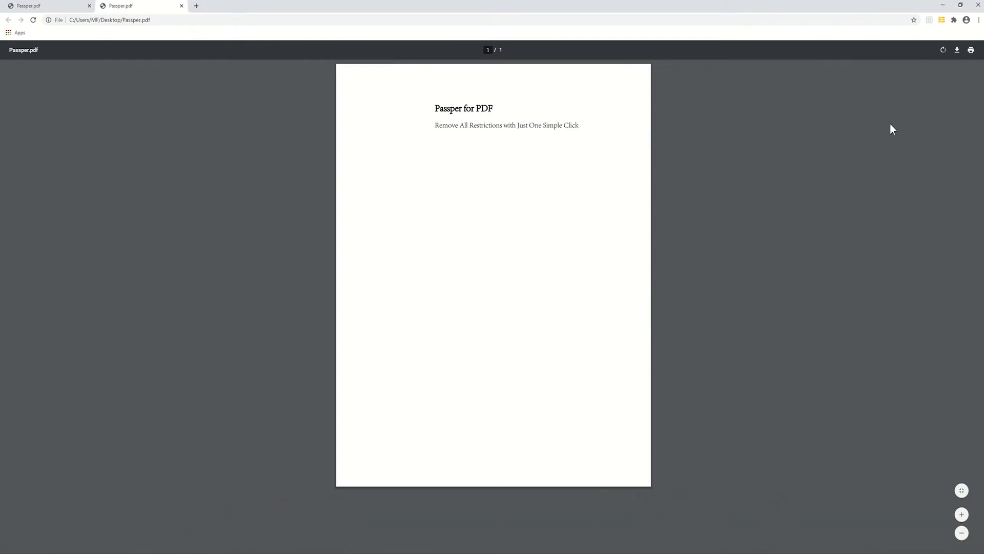
{"action": "left_click", "coordinate": [970, 51]}
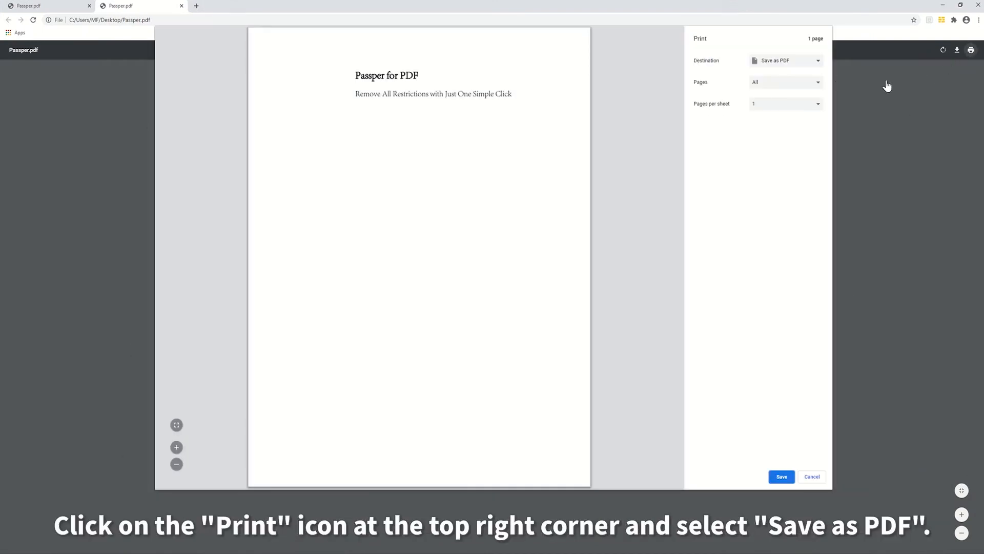
{"action": "mouse_move", "coordinate": [778, 112]}
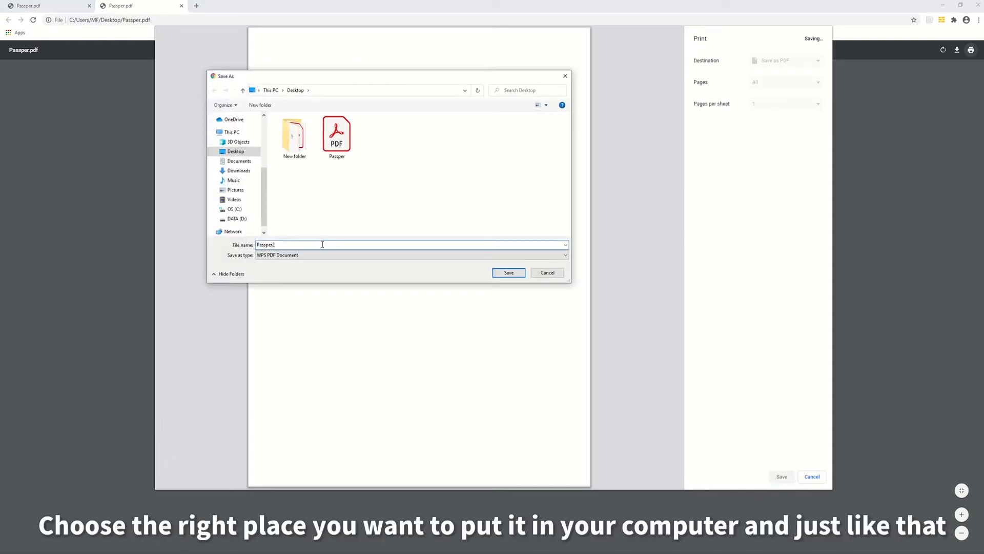
{"action": "left_click", "coordinate": [509, 272]}
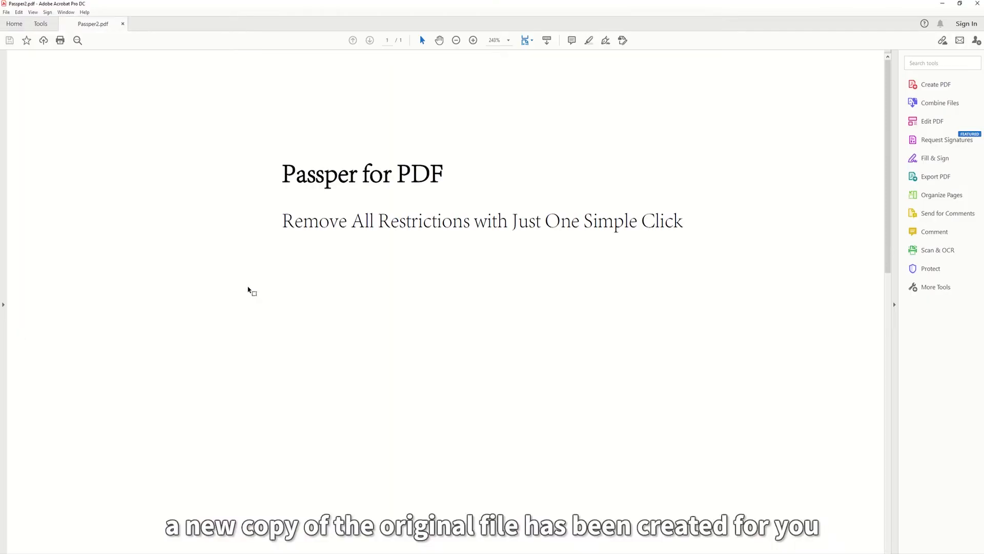
Copy the subtitle words 'All Restrictions with Just' from Passper2.pdf.
{"action": "right_click", "coordinate": [445, 220]}
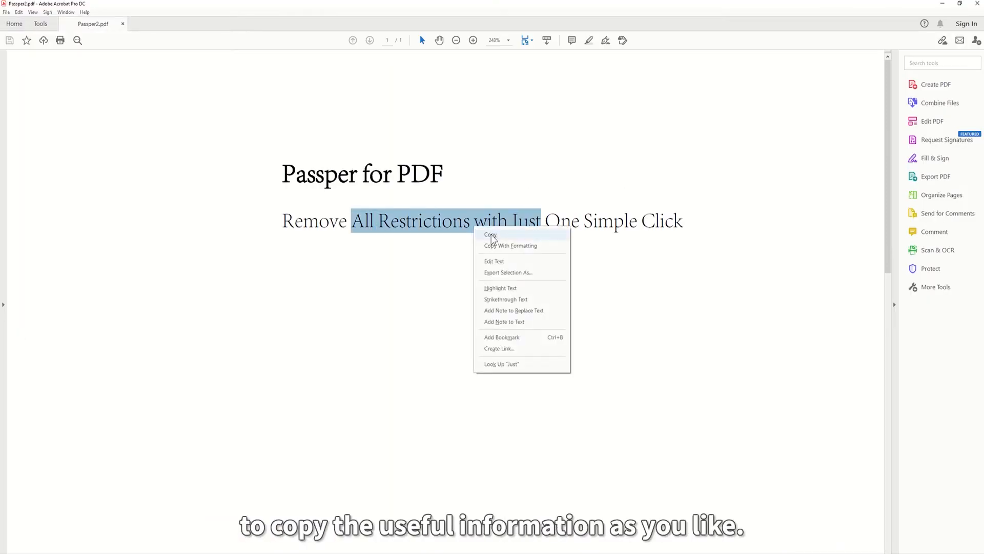
{"action": "left_click", "coordinate": [489, 235]}
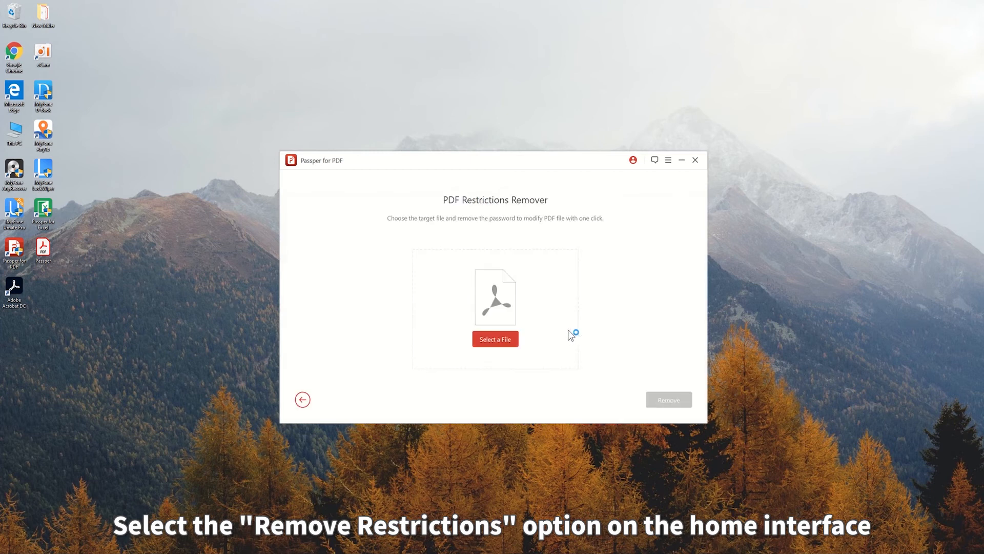
Remove Passper.pdf's restrictions in Passper and open the resulting Unprotected_Passper.
{"action": "left_click", "coordinate": [495, 338]}
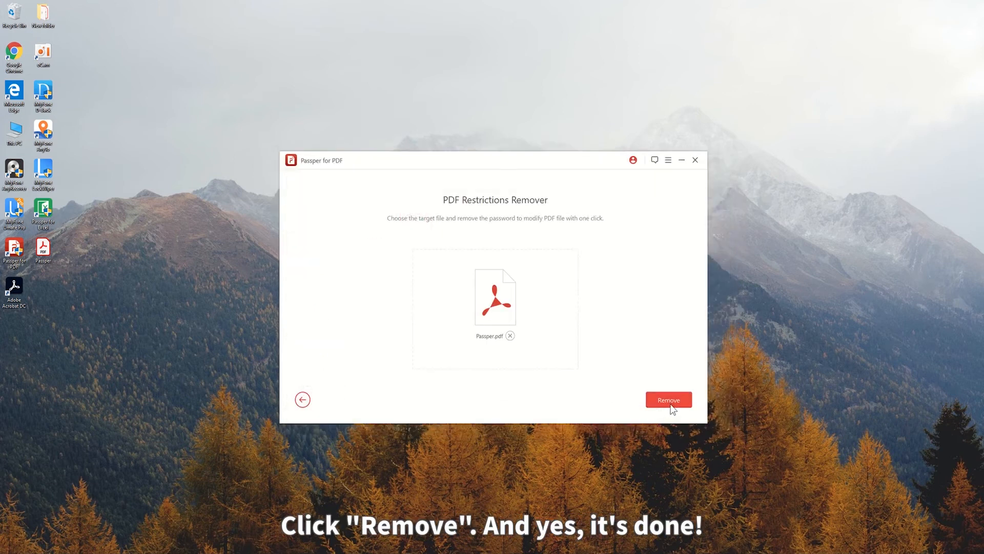
{"action": "left_click", "coordinate": [668, 400]}
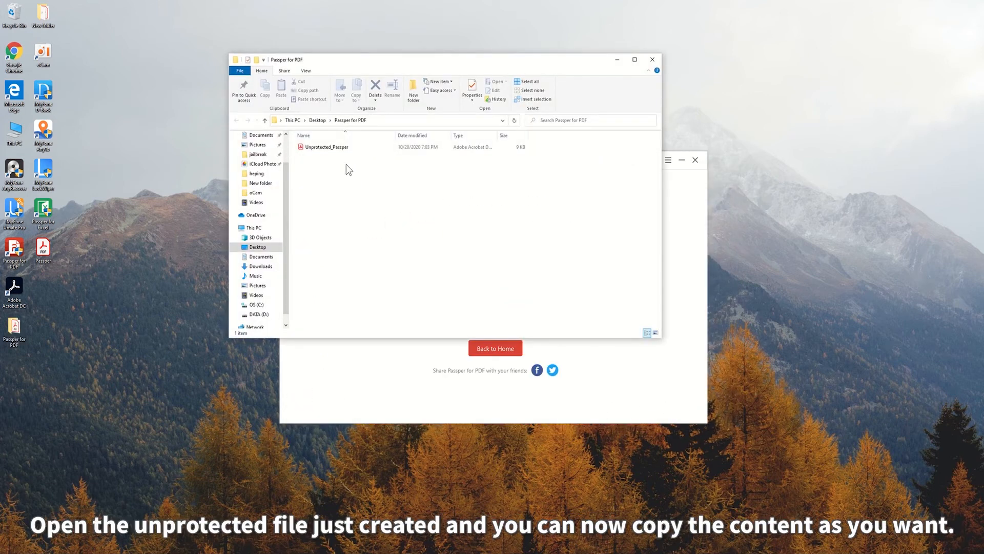
{"action": "double_click", "coordinate": [326, 146]}
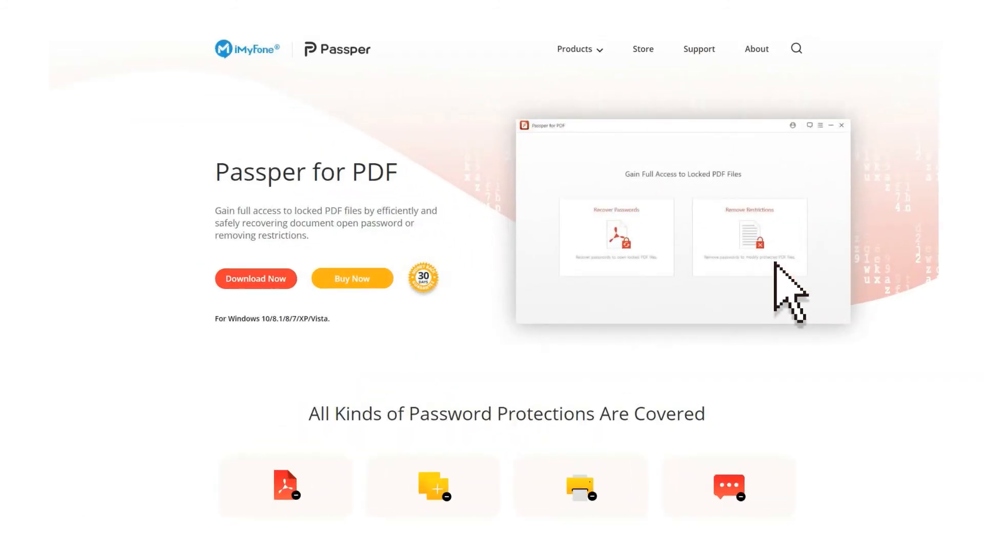
{"action": "scroll", "scroll_direction": "down", "scroll_amount": 3}
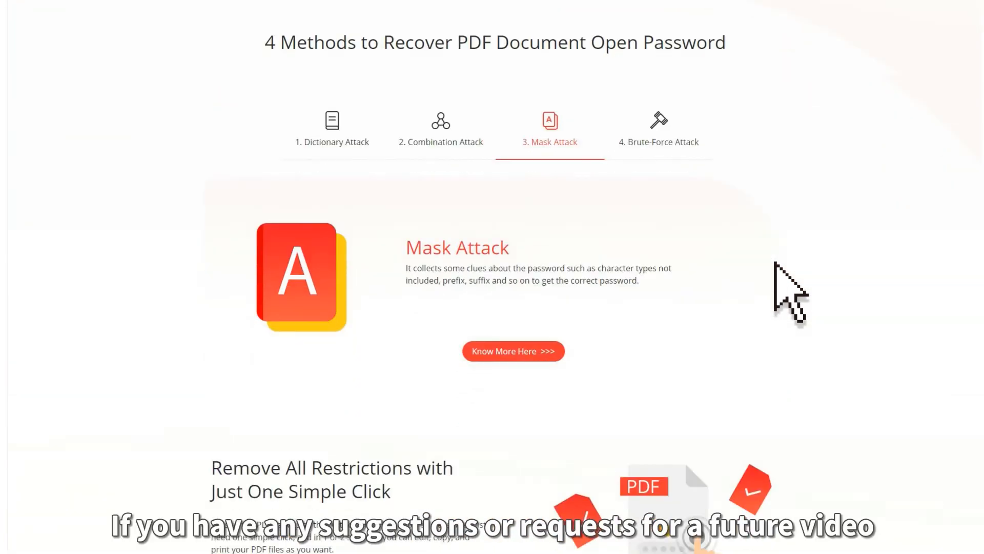
{"action": "scroll", "scroll_direction": "down", "scroll_amount": 3}
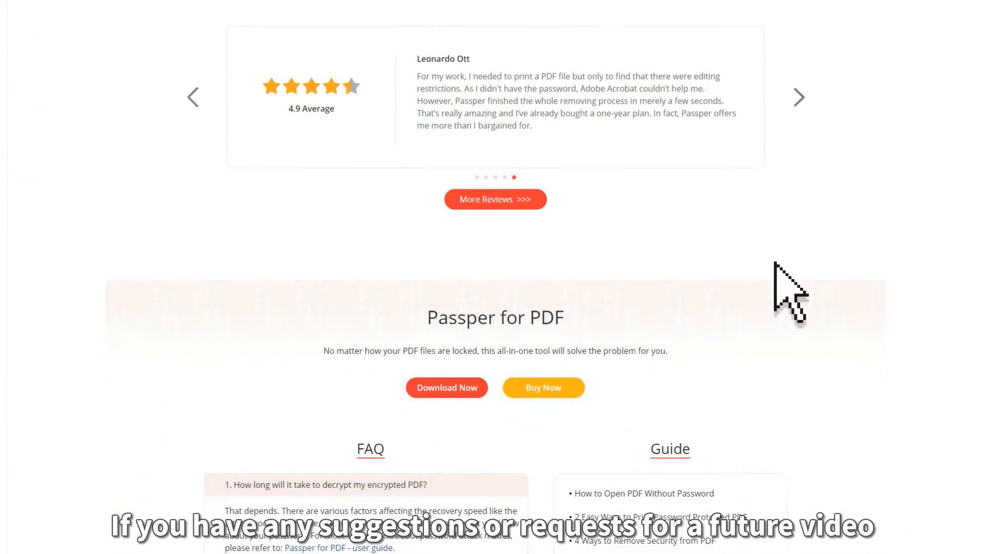